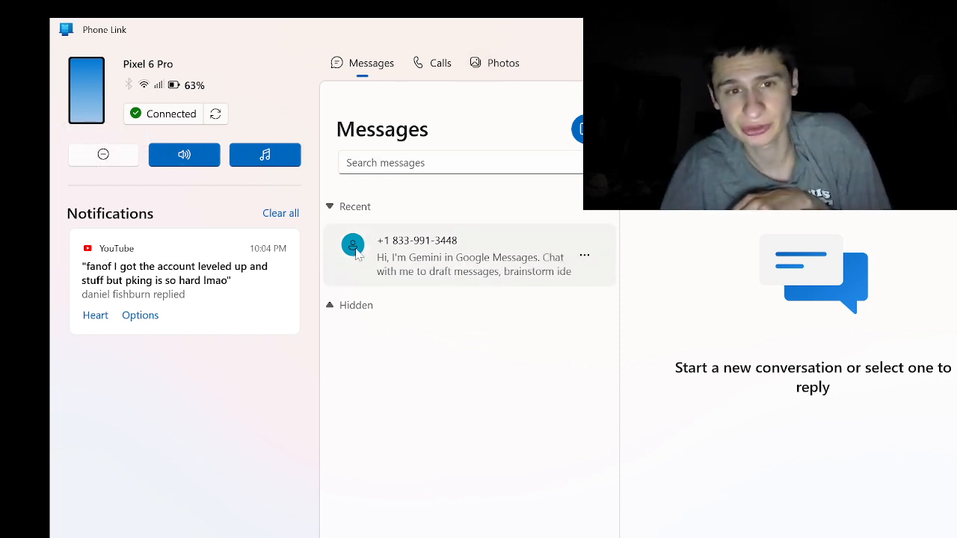
pyautogui.moveTo(221, 456)
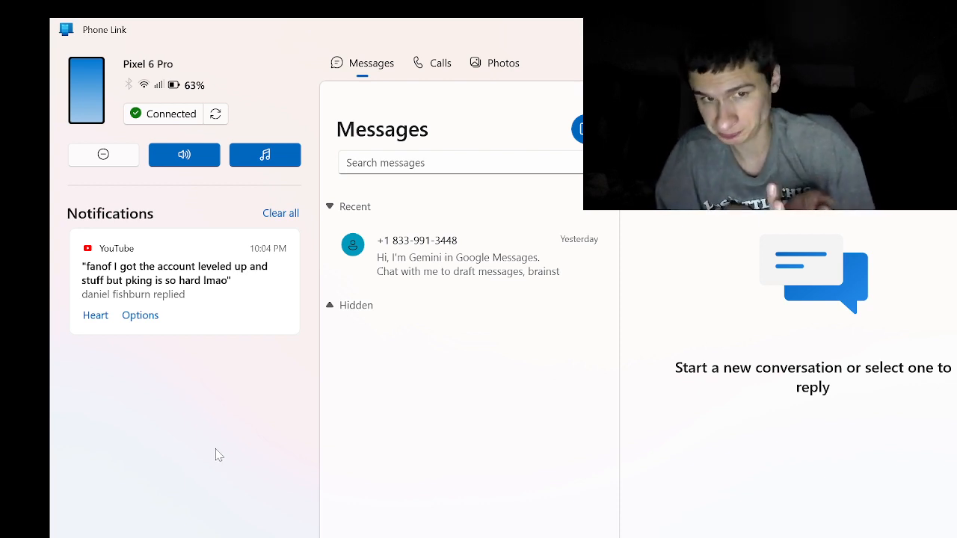
pyautogui.moveTo(225, 450)
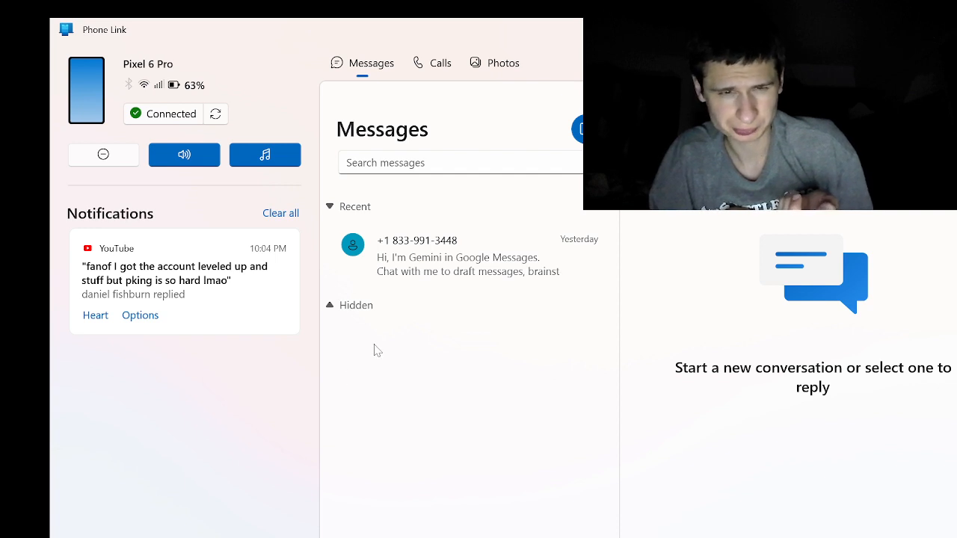
pyautogui.moveTo(556, 318)
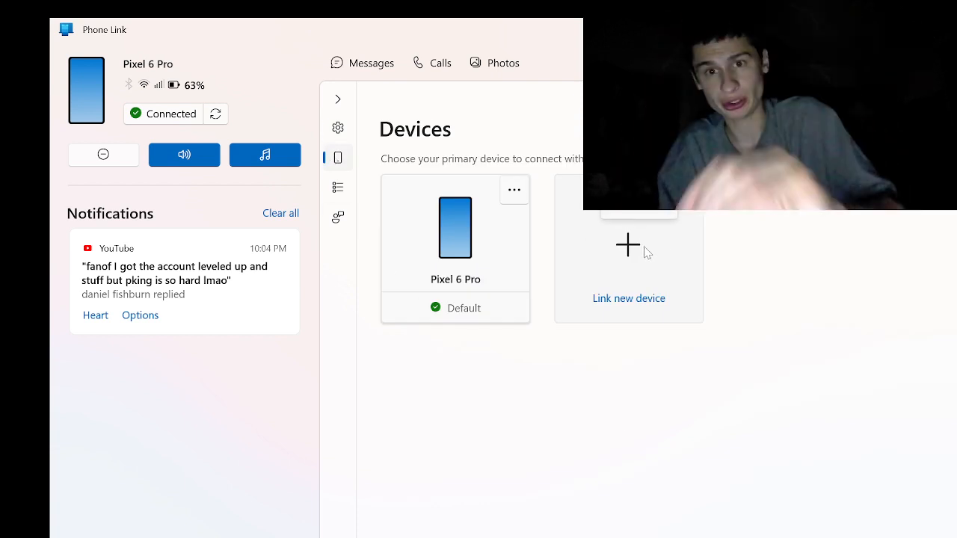
pyautogui.moveTo(338, 188)
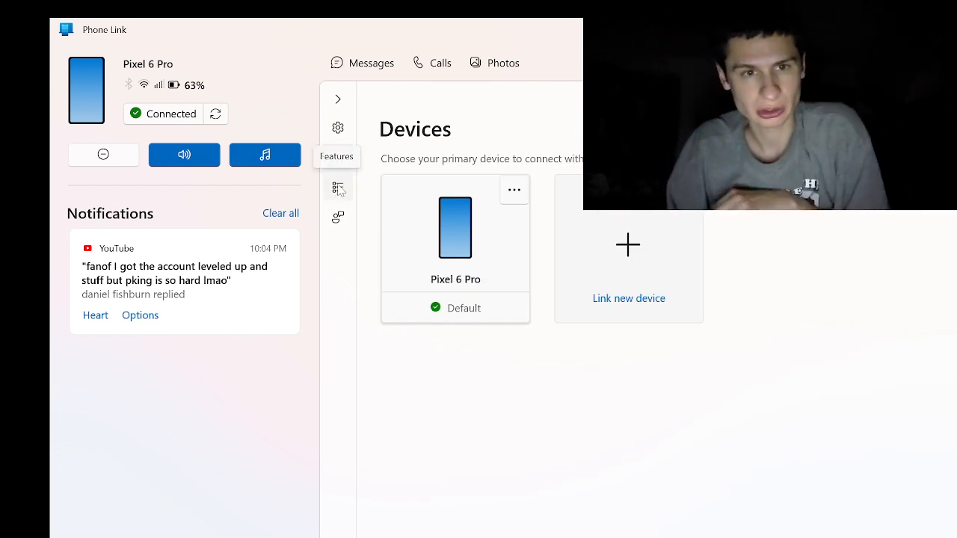
# Show the Pixel 6 Pro's Features settings and scroll down to Additional settings
pyautogui.click(337, 188)
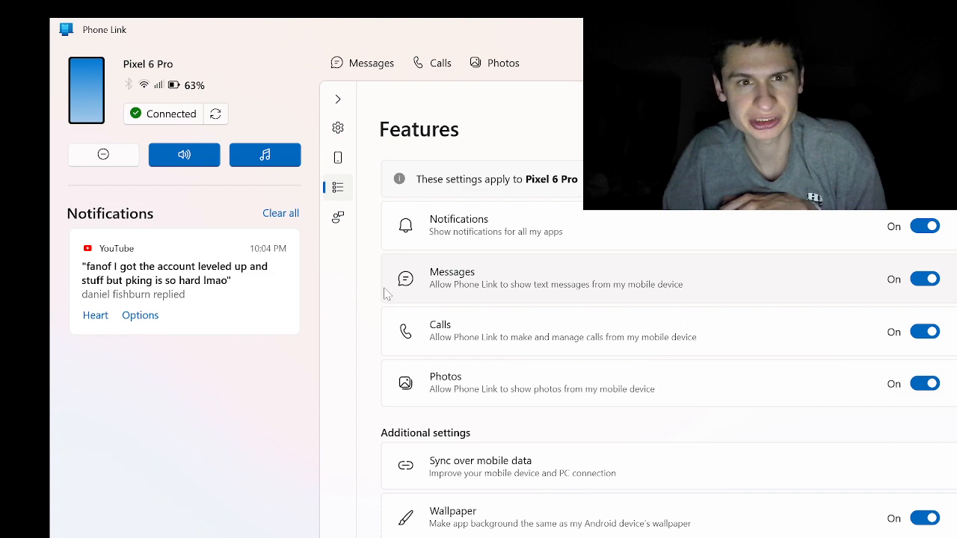
pyautogui.scroll(-3)
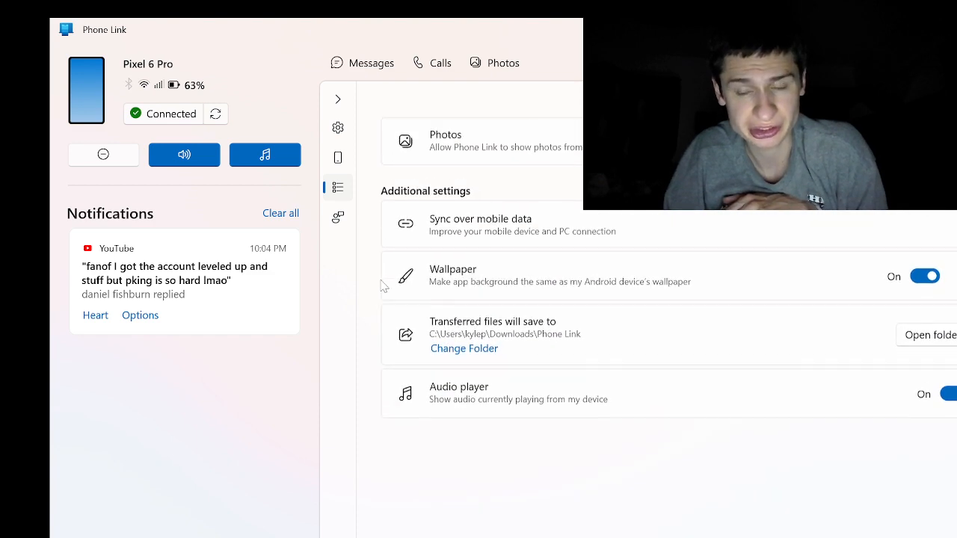
pyautogui.click(338, 217)
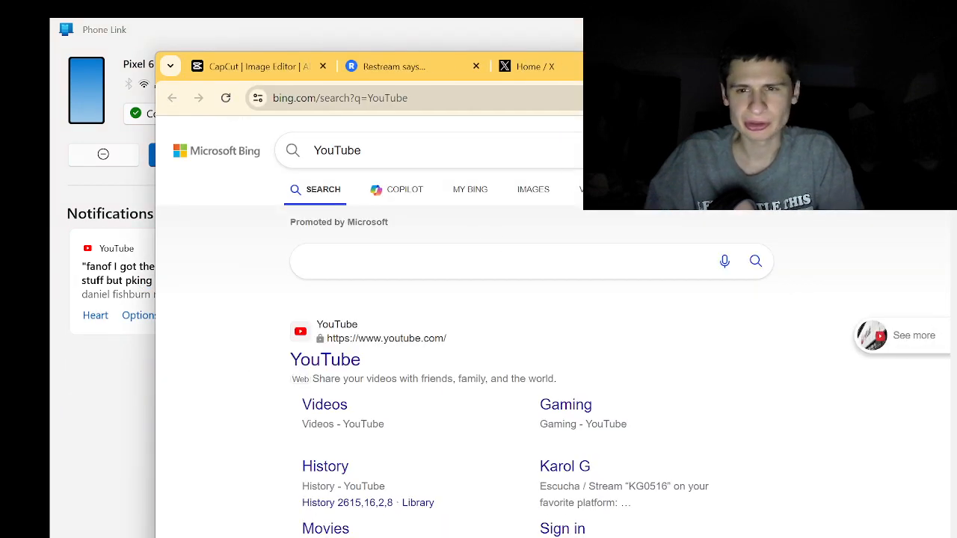
# Enter 'richard dreyfuss' in the Bing search box, then switch to the X home feed tab
pyautogui.write('richard dreyfuss')
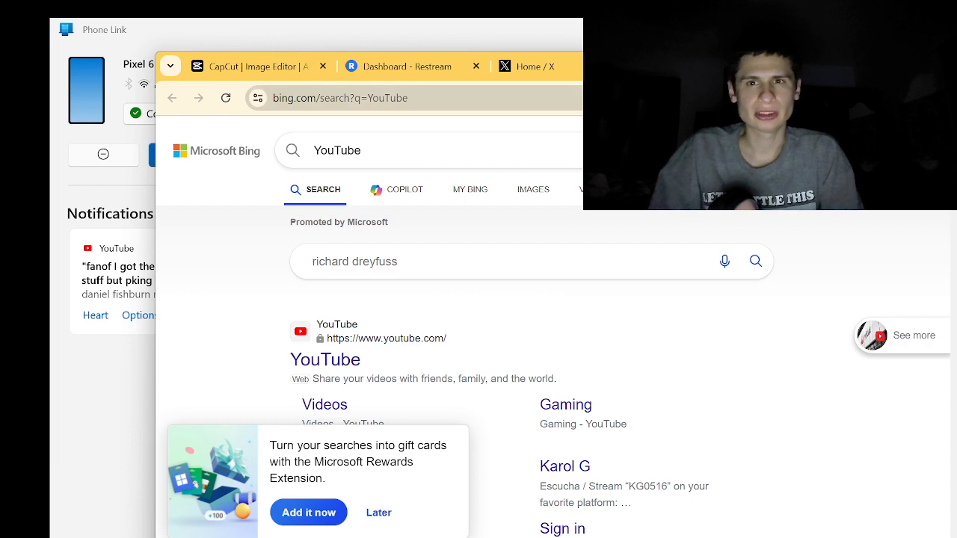
pyautogui.click(527, 66)
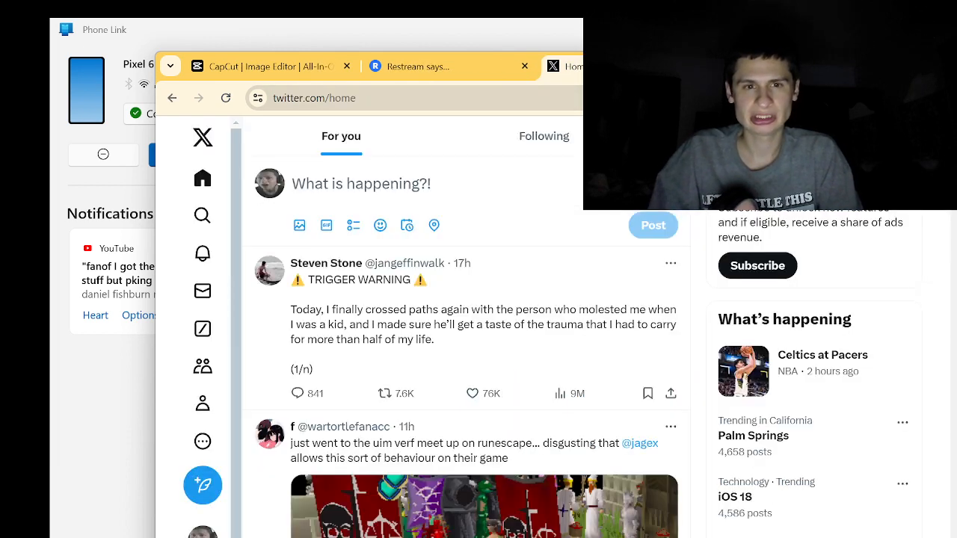